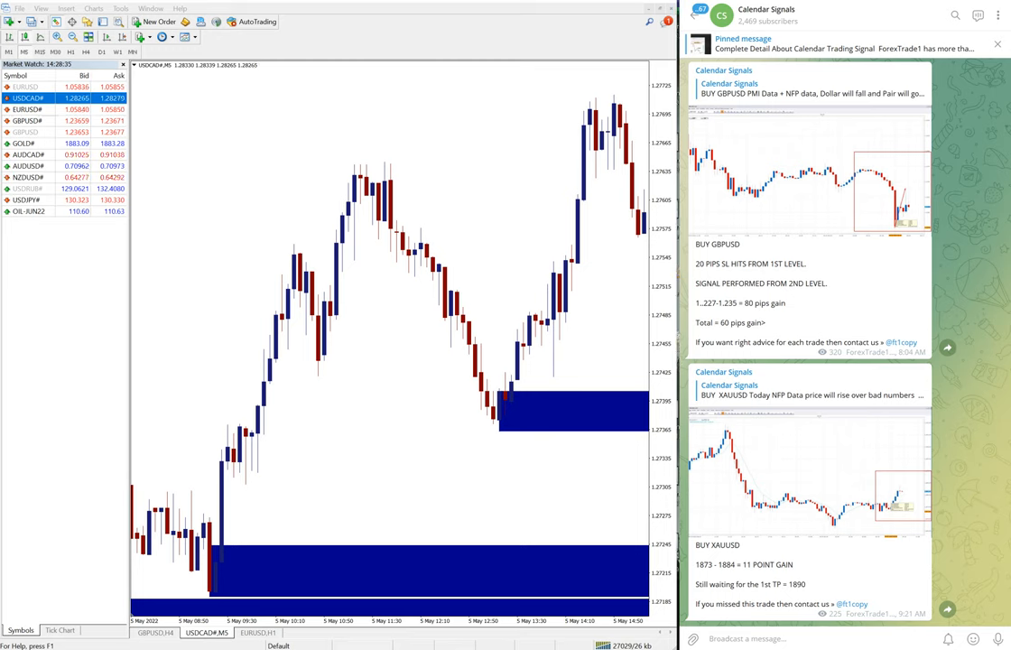
mouse_move(612, 363)
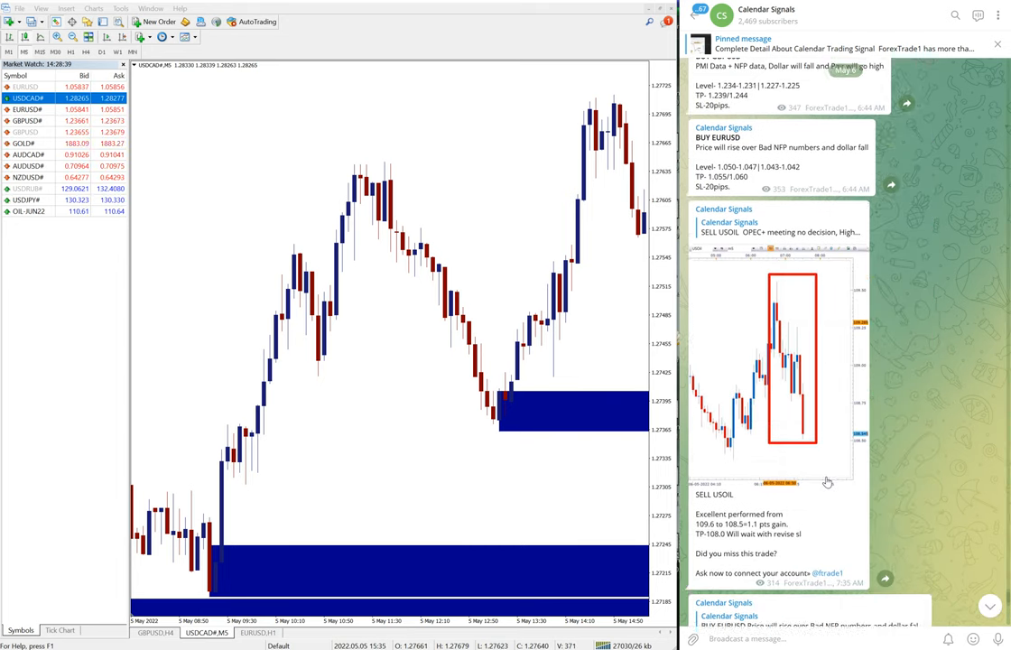
Scroll up through the Calendar Signals feed toward the channel info with 2,469 subscribers.
scroll(up, 3)
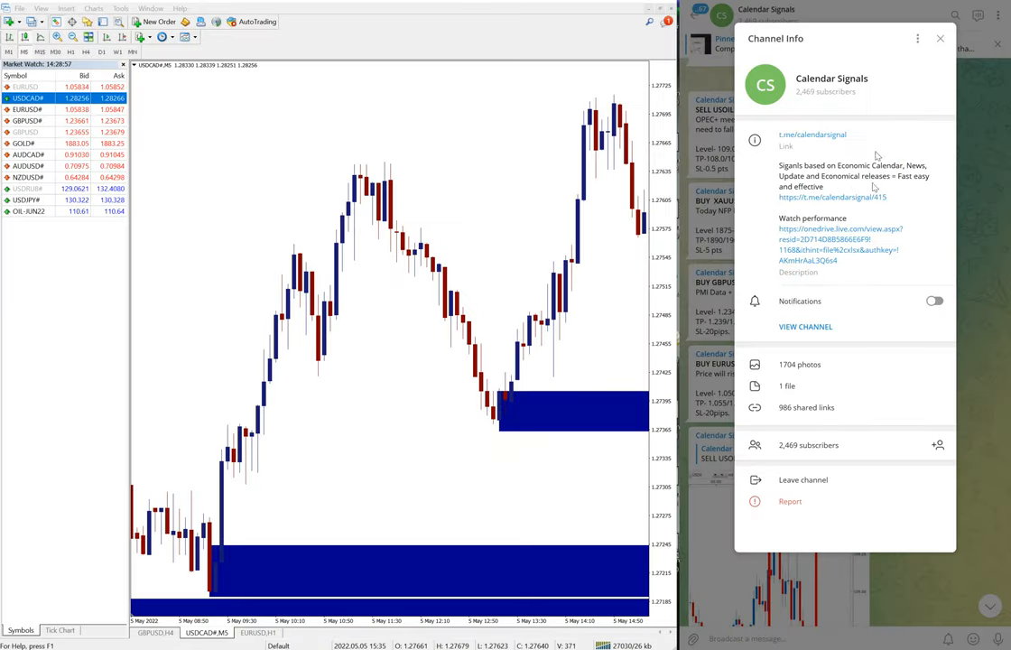
Close Channel Info to return to the May 6 USOIL, XAUUSD, GBPUSD and EURUSD posts.
click(940, 38)
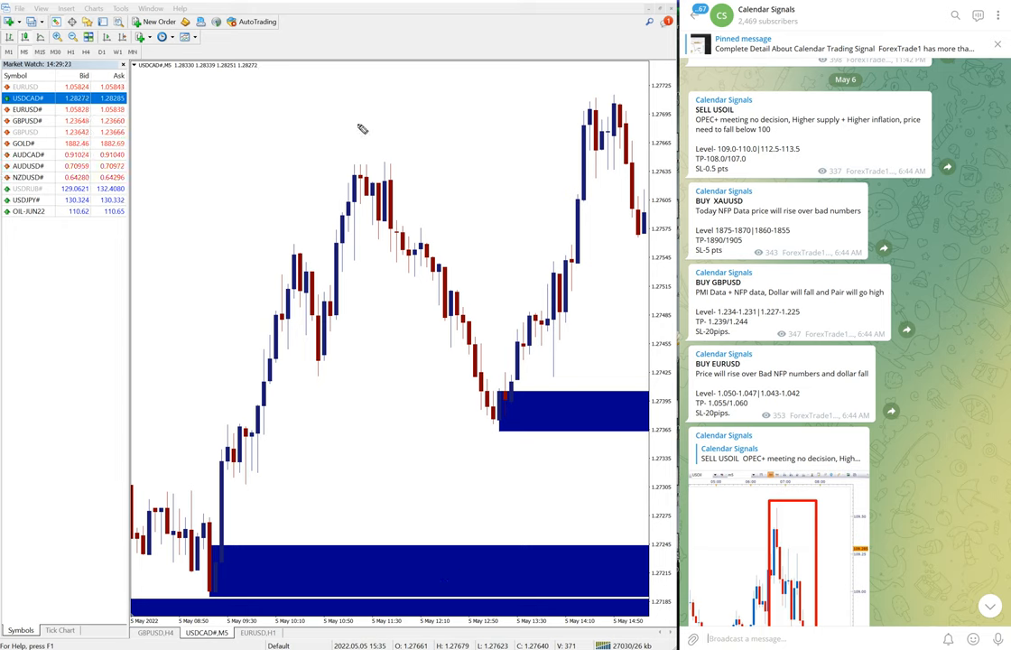
Bring the USDCAD chart to 15-minute candles covering 4–6 May around the blue support zone.
click(71, 37)
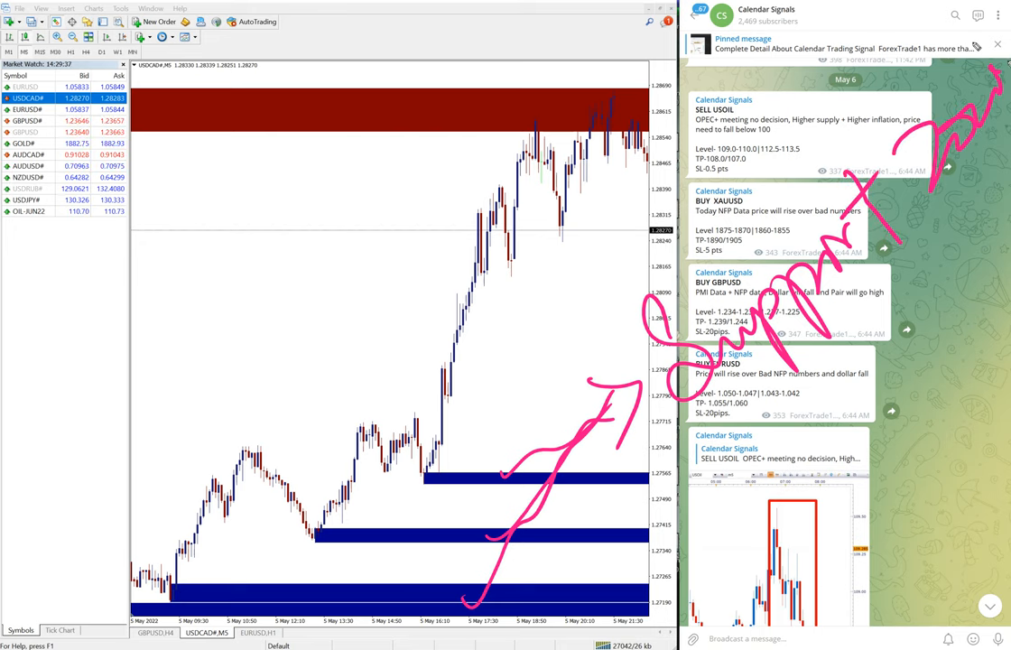
drag(415, 108, 424, 325)
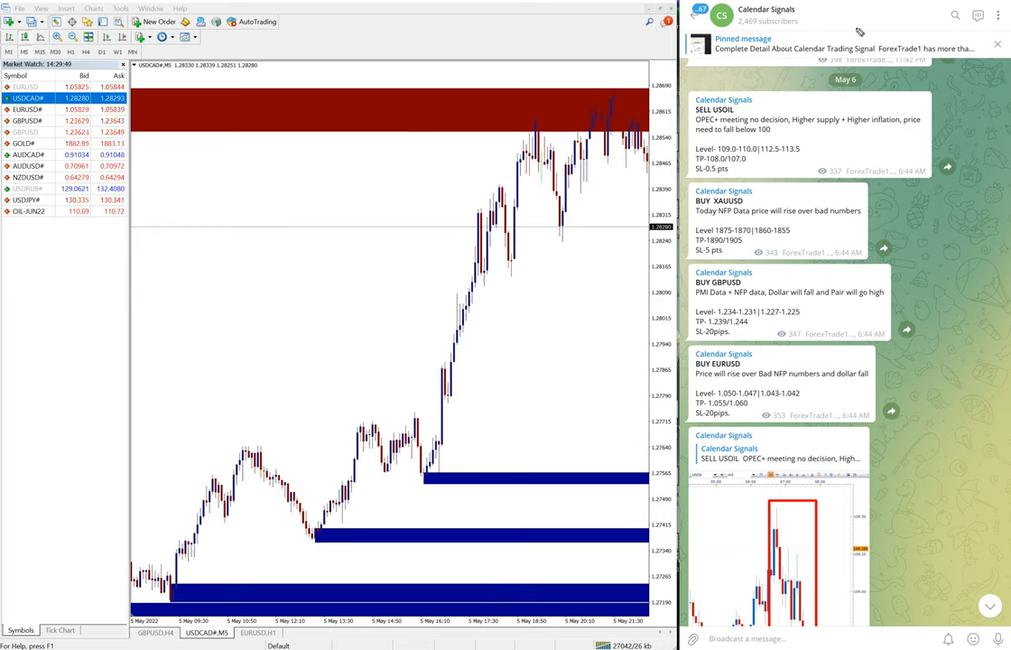
drag(442, 460, 528, 316)
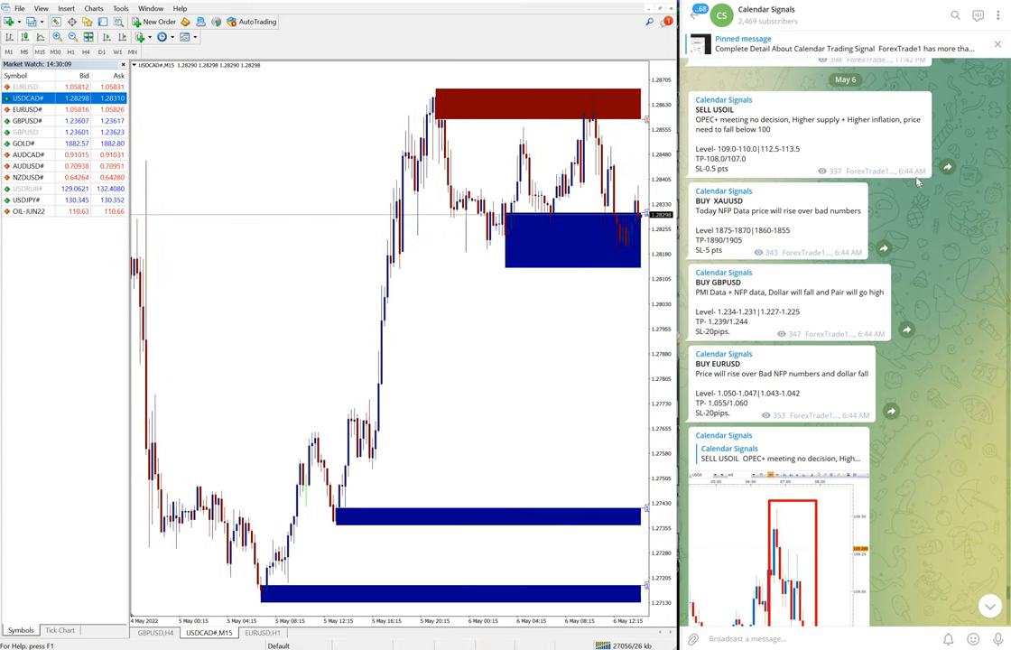
scroll(down, 3)
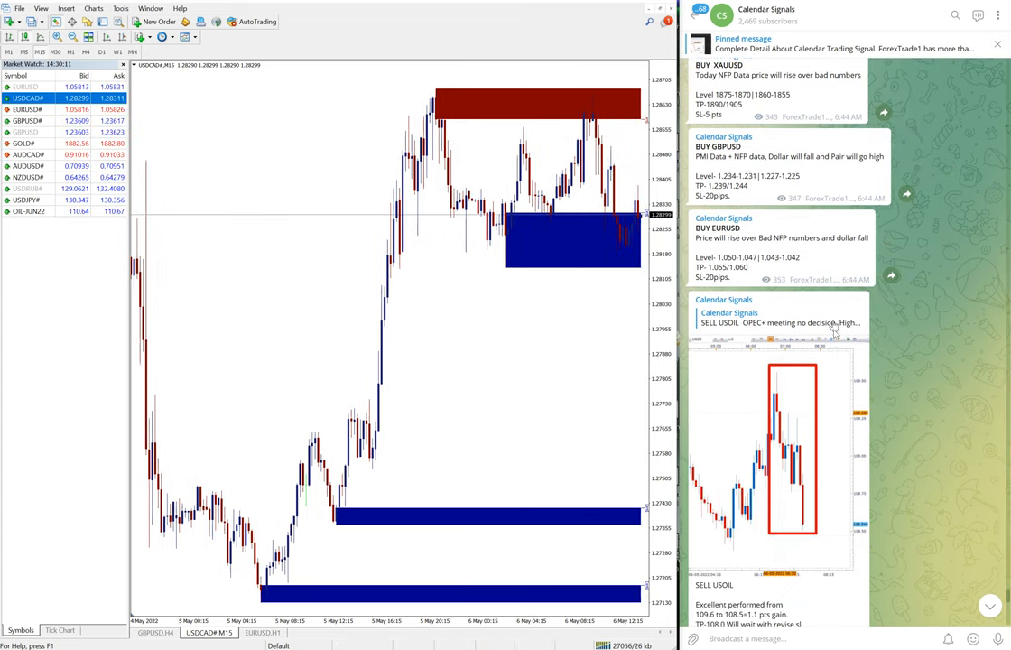
scroll(down, 3)
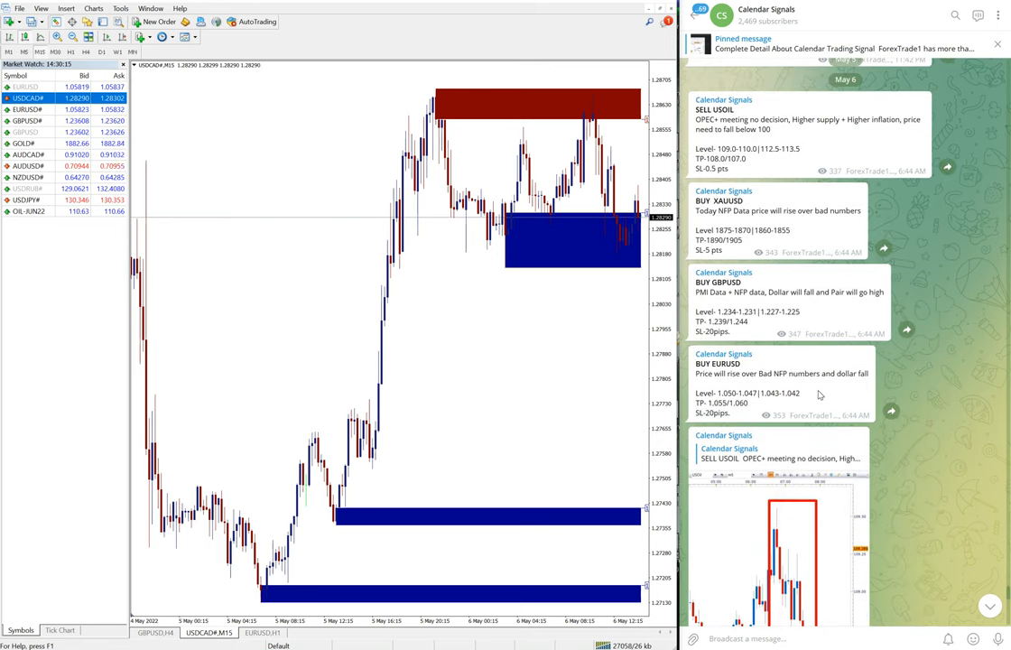
drag(541, 451, 551, 488)
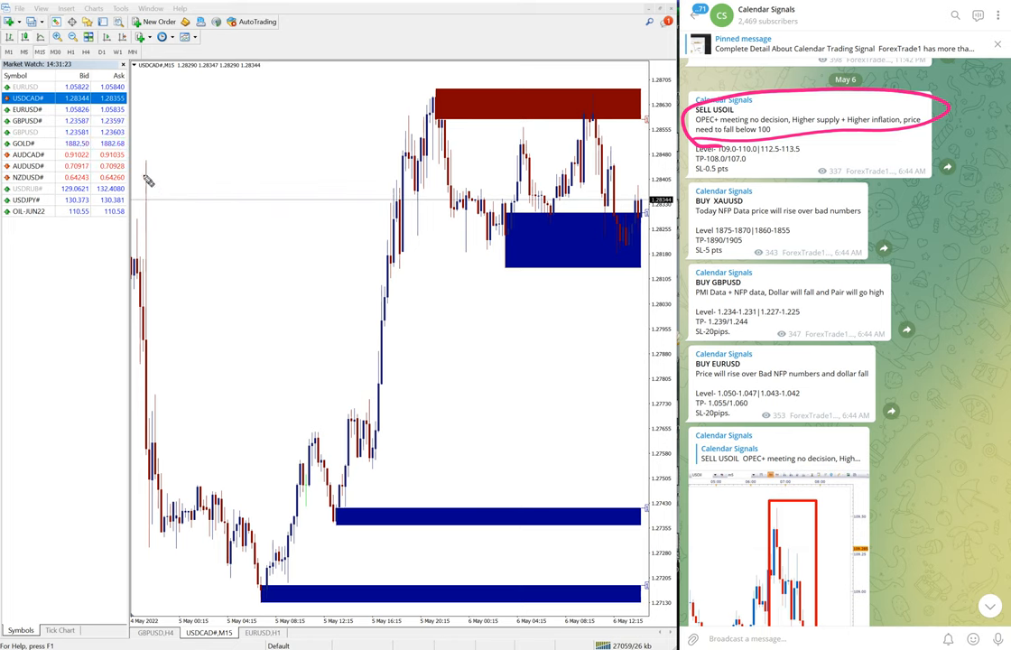
Scroll the feed to the SELL USOIL result post showing the 1.1-point gain.
scroll(down, 3)
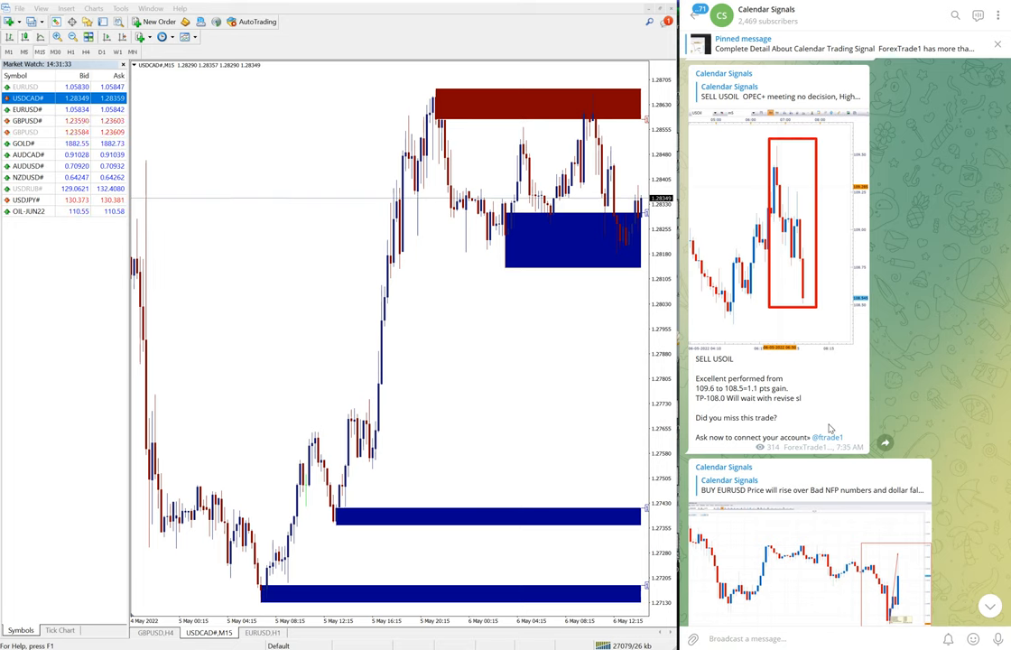
scroll(down, 3)
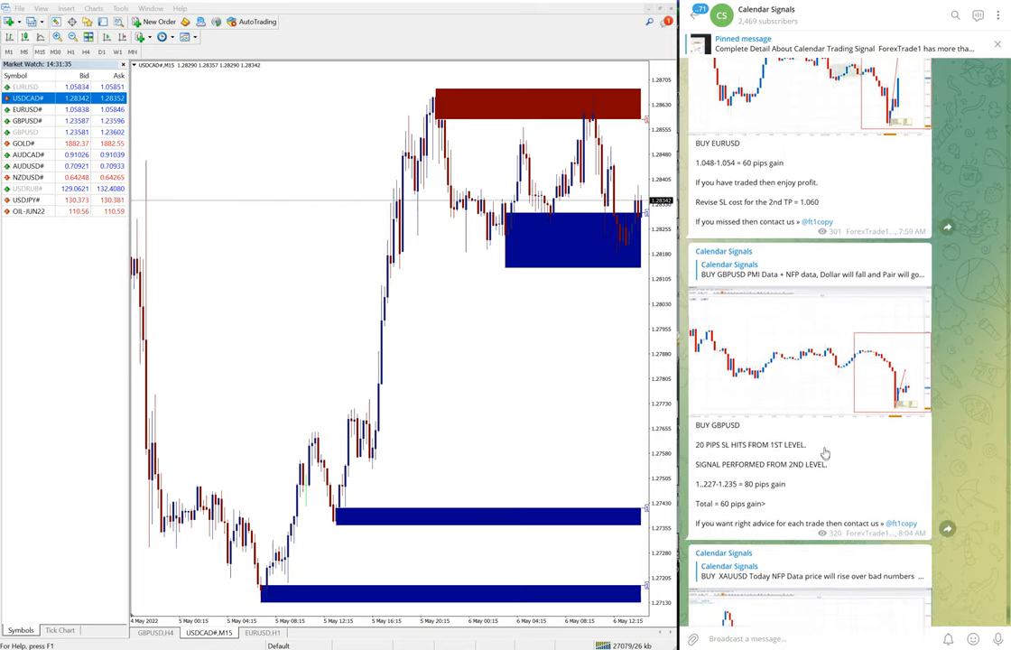
scroll(up, 3)
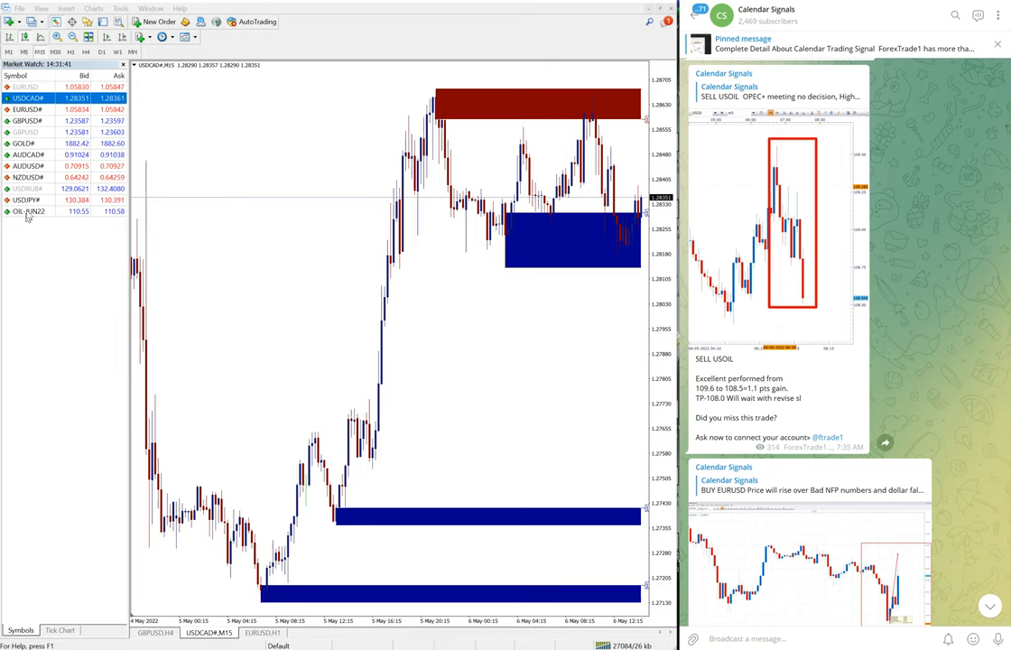
Switch the chart to OIL-JUN22 15-minute candles from Market Watch.
click(29, 210)
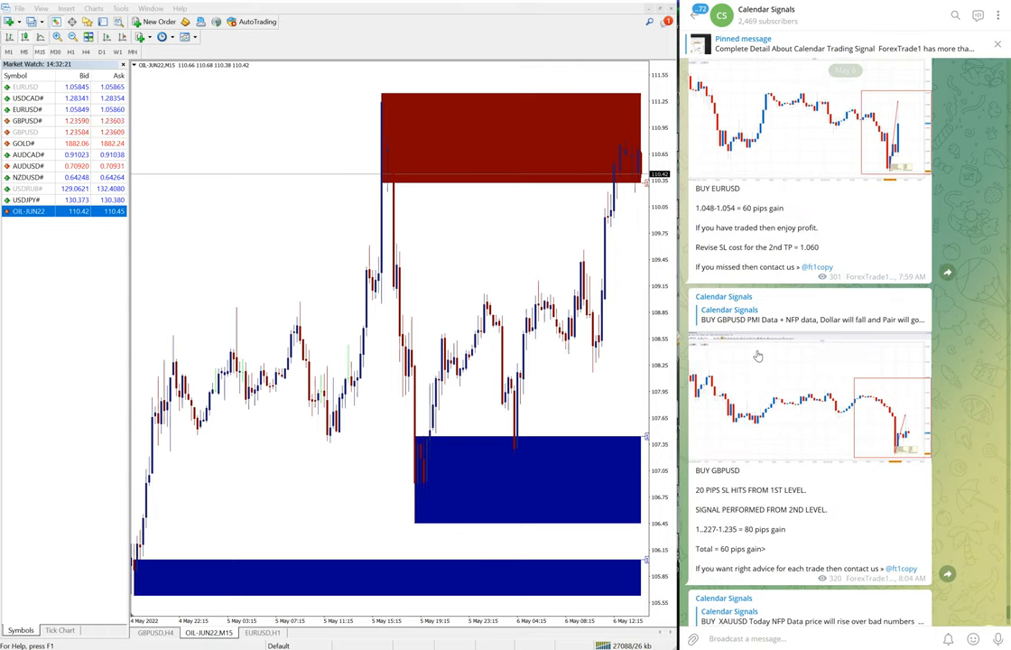
Switch to the GBPUSD 15-minute chart and scroll Telegram back to the May 6 signals.
scroll(down, 3)
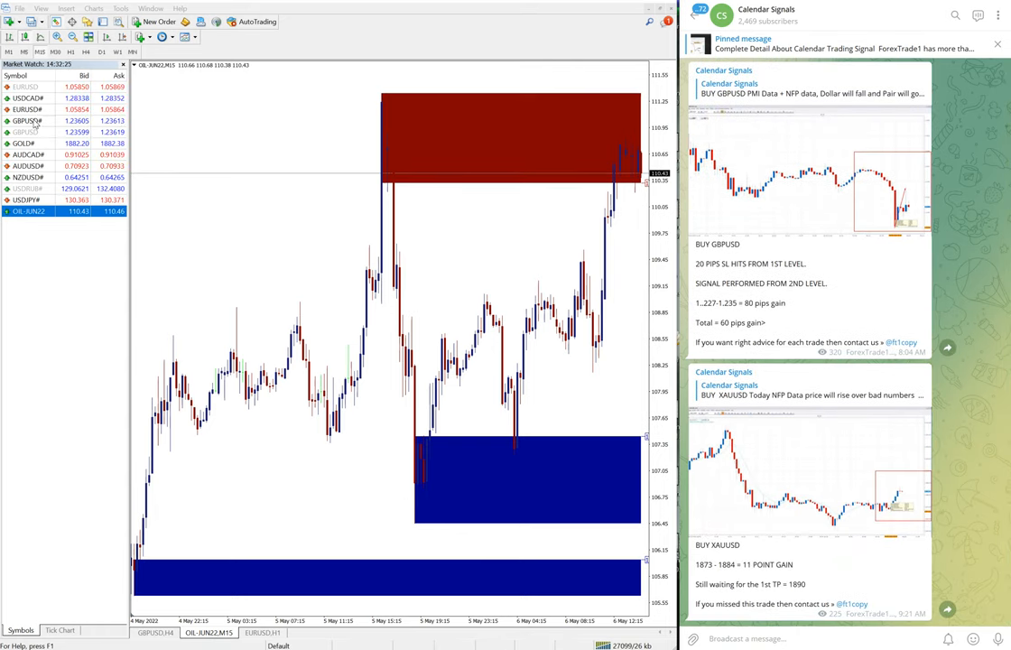
click(27, 144)
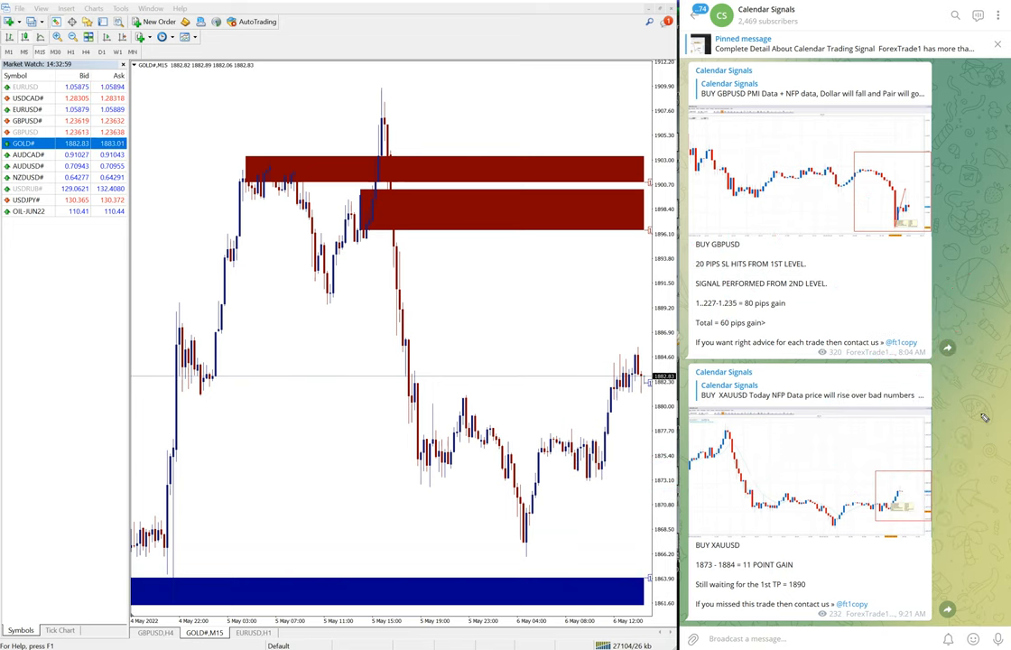
scroll(up, 3)
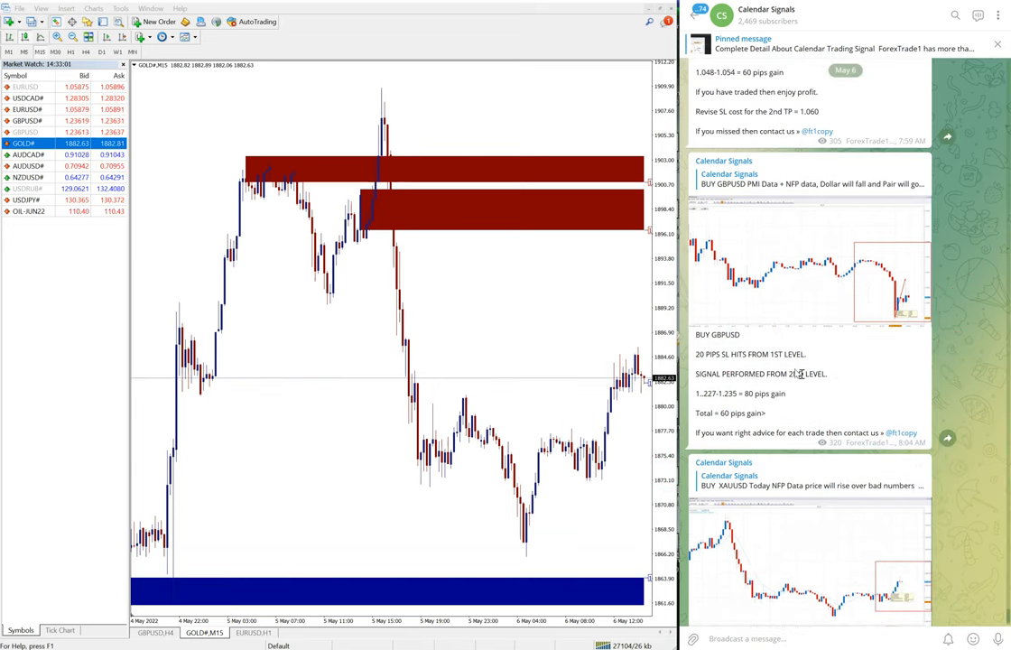
scroll(up, 3)
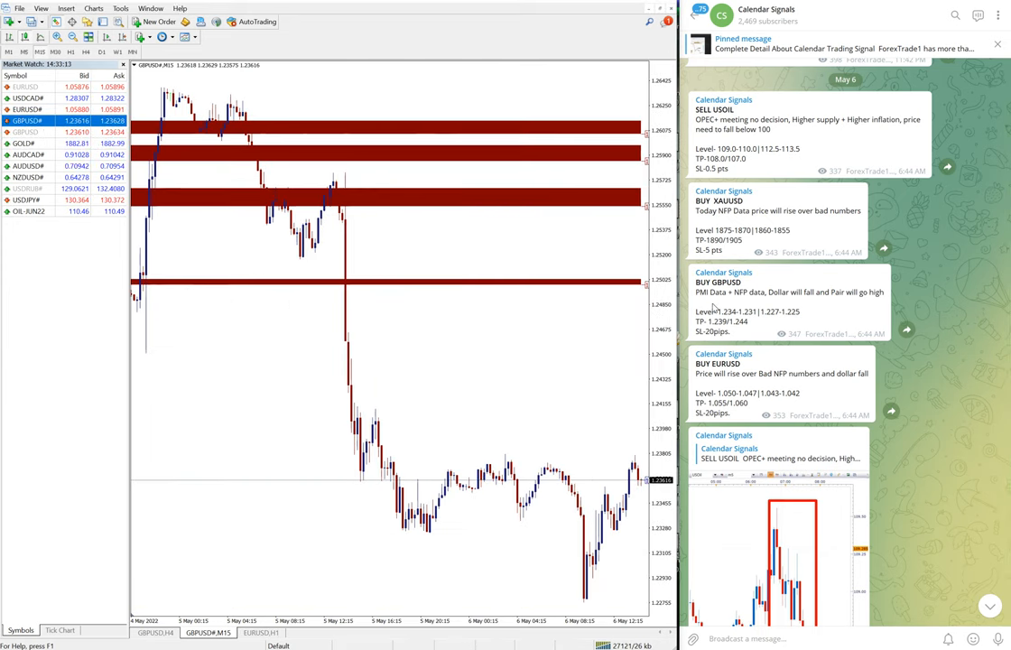
scroll(down, 3)
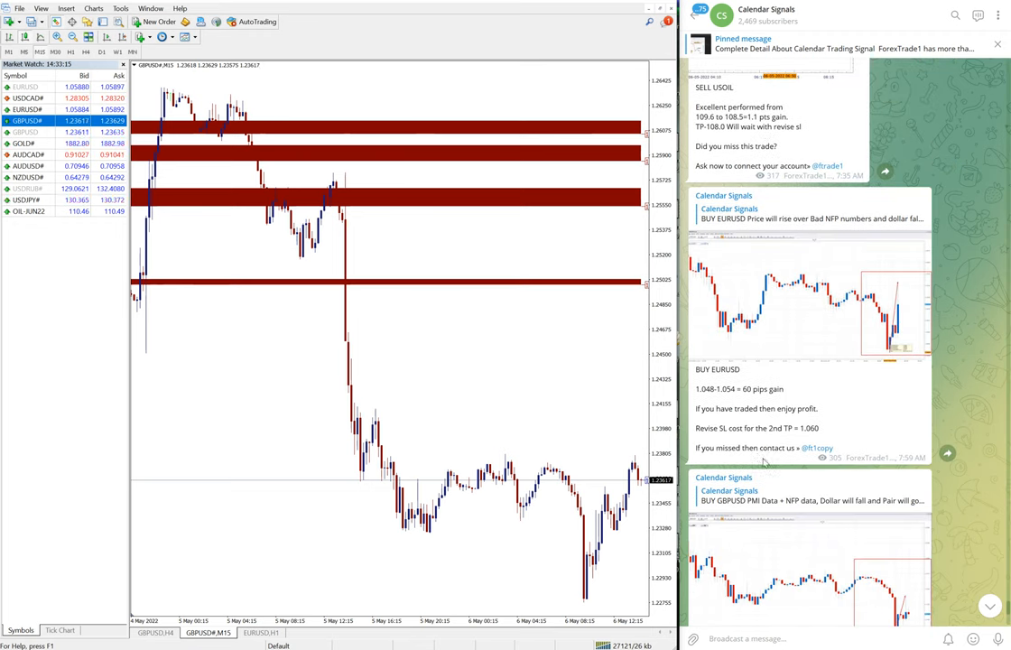
scroll(down, 3)
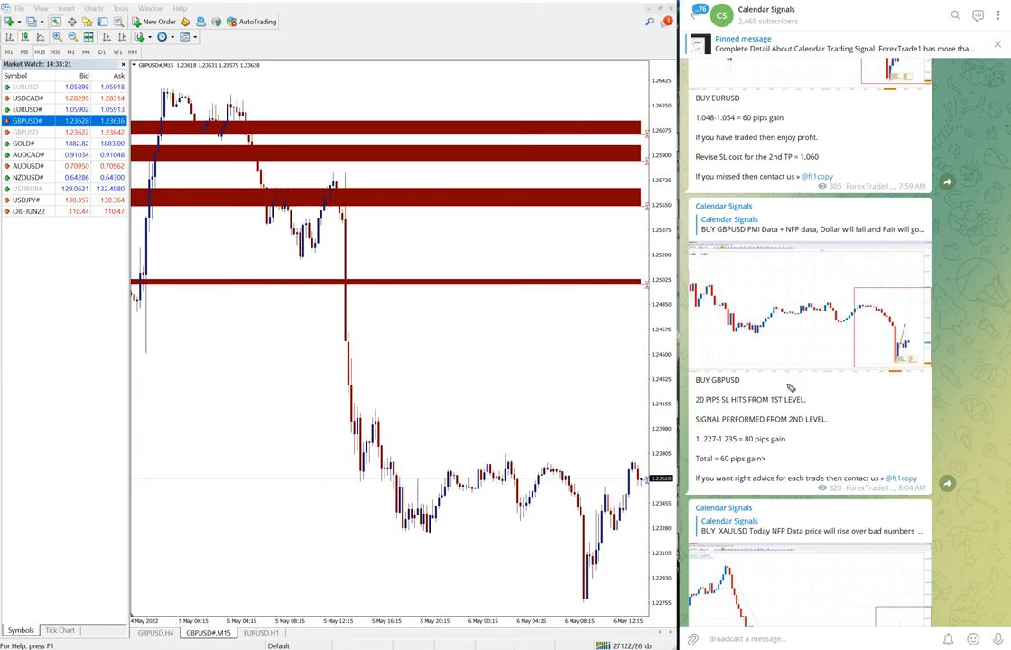
scroll(up, 3)
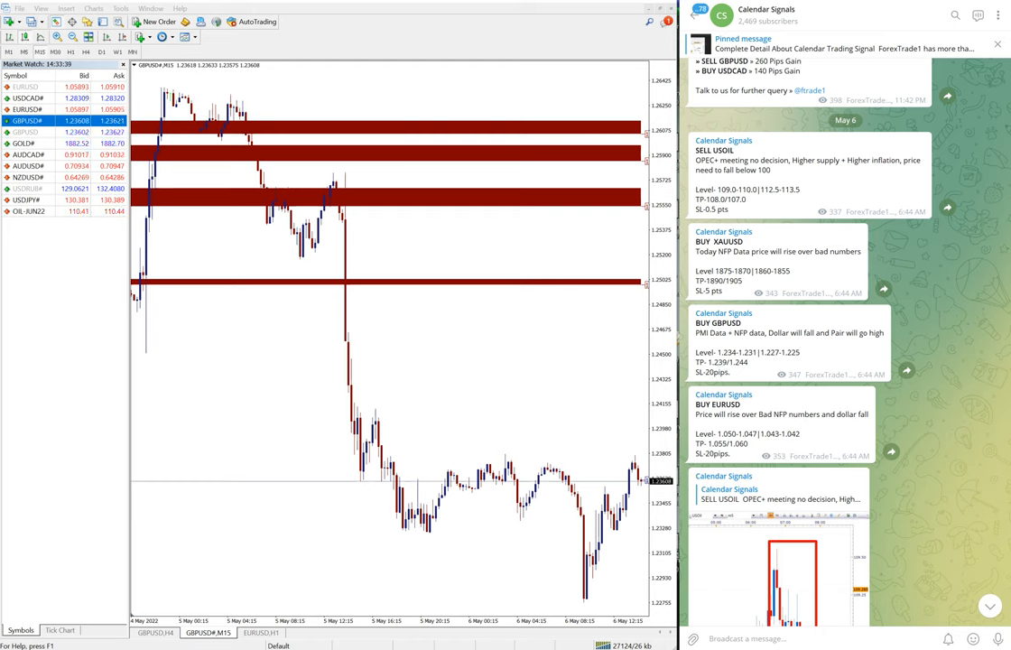
scroll(down, 3)
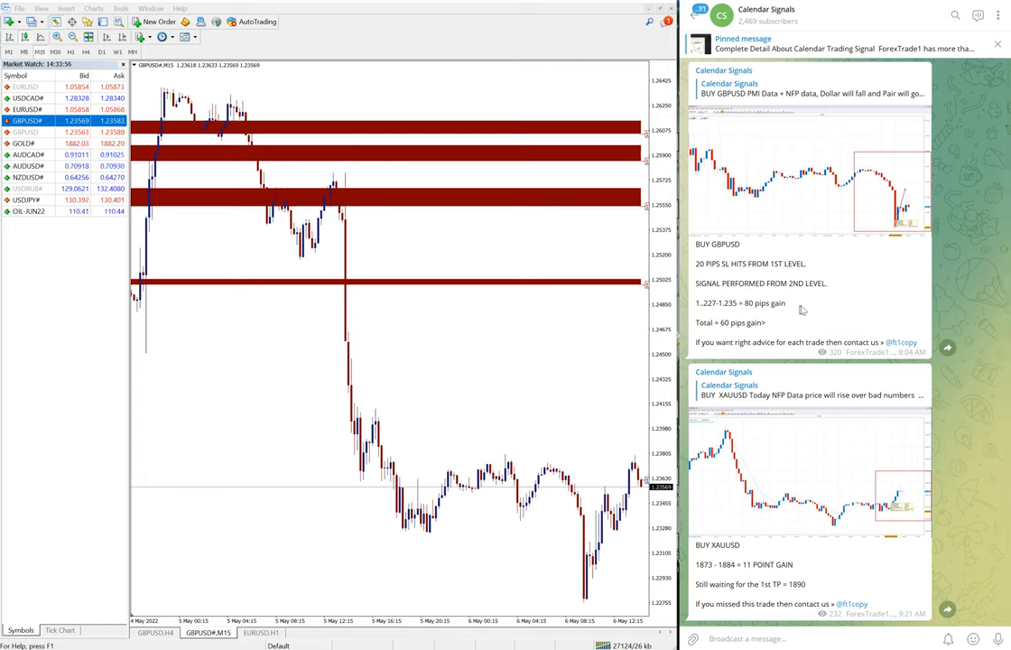
scroll(up, 3)
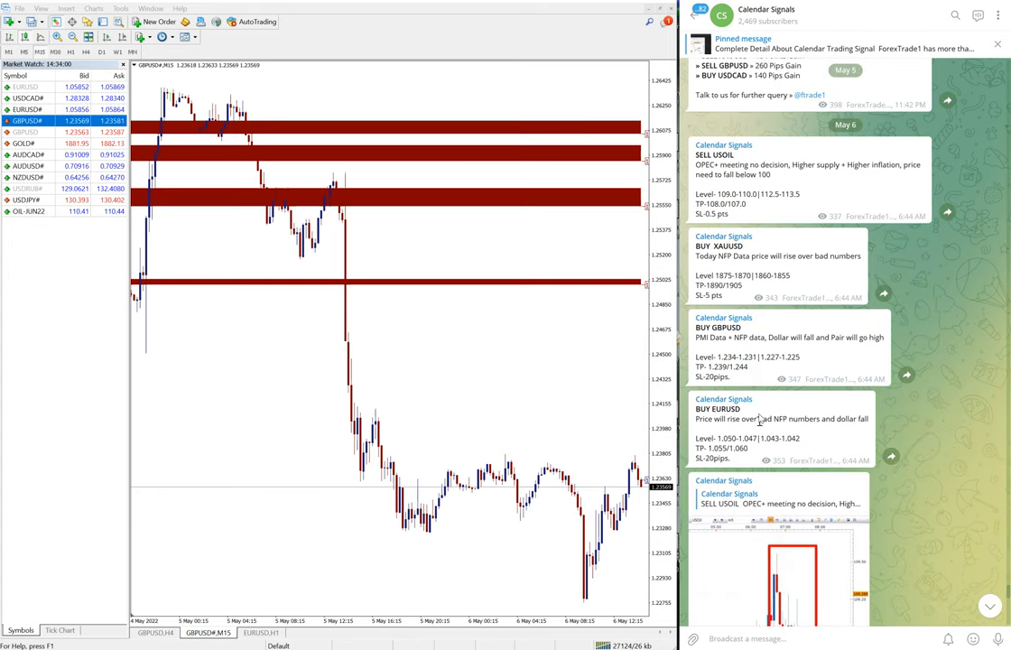
scroll(down, 3)
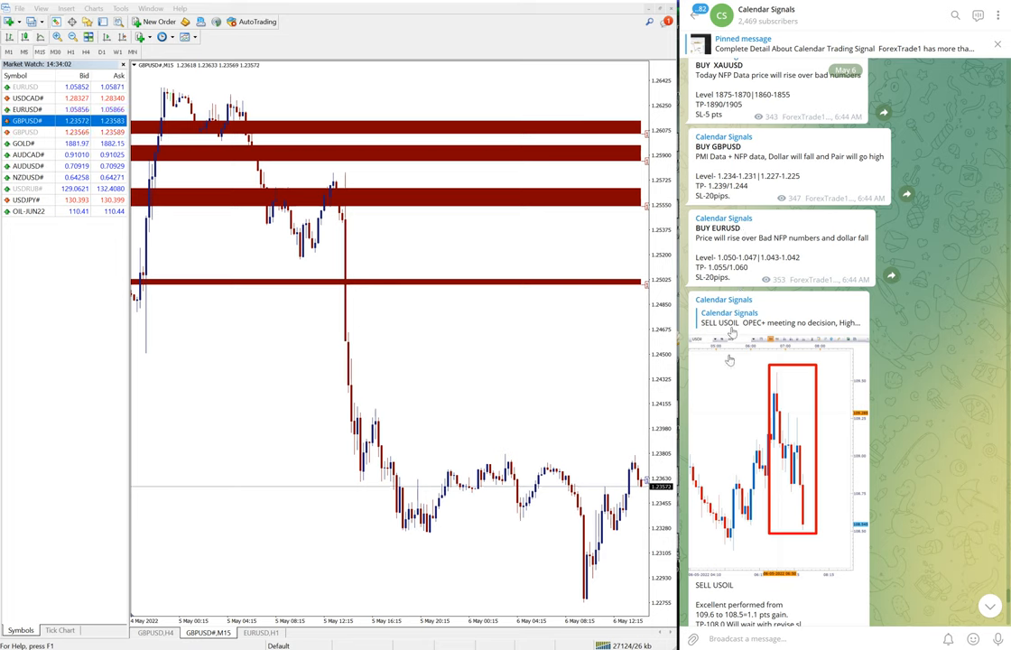
scroll(down, 3)
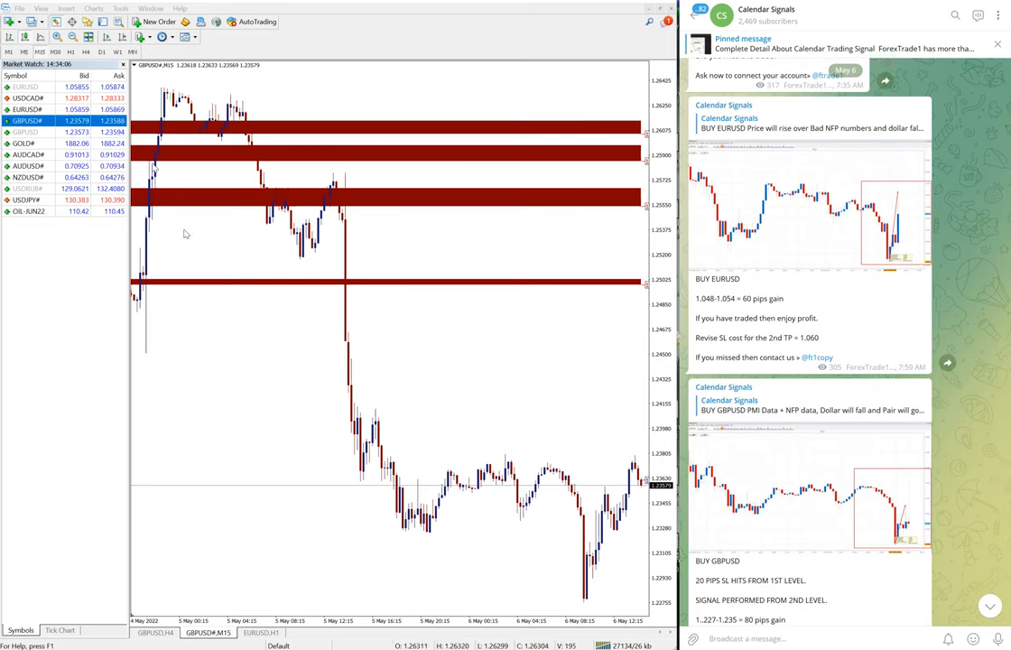
Switch MetaTrader 4 to the EURUSD 15-minute chart beside the EURUSD result post.
click(27, 109)
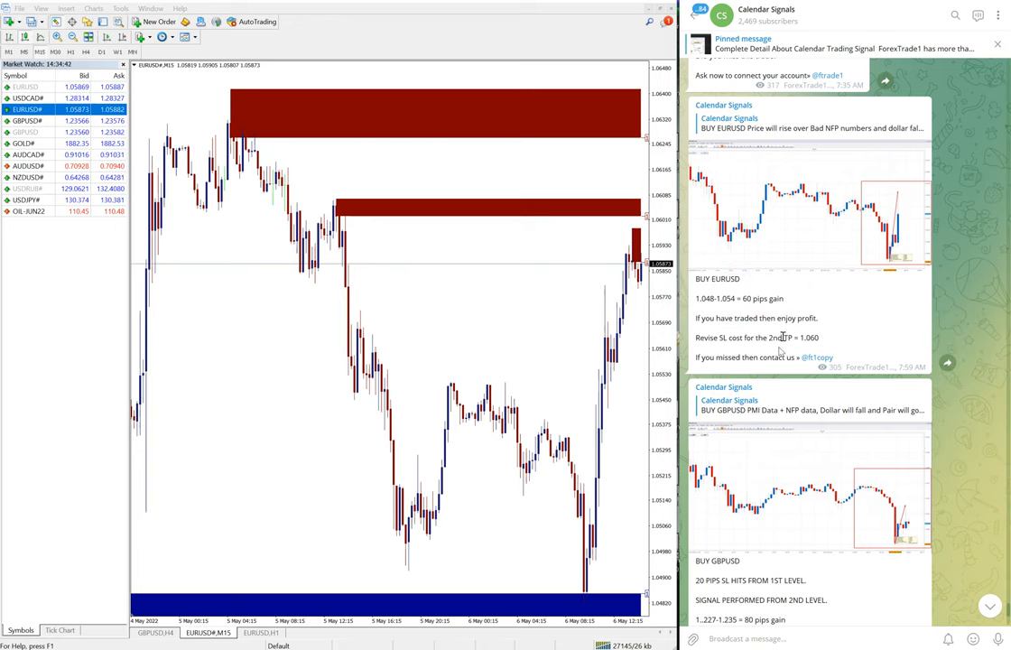
scroll(down, 3)
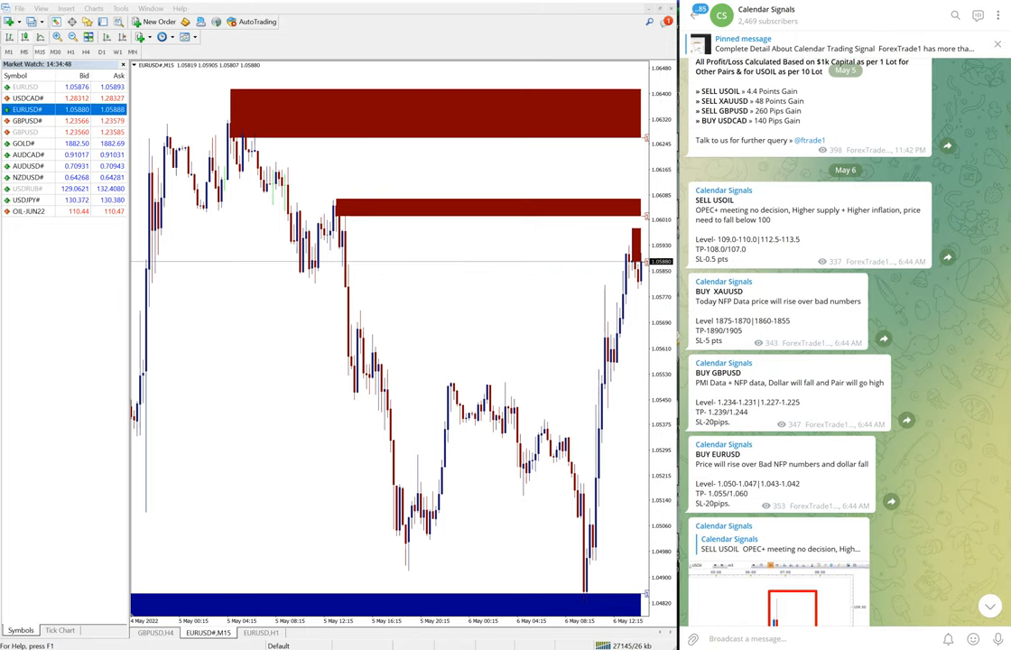
scroll(down, 3)
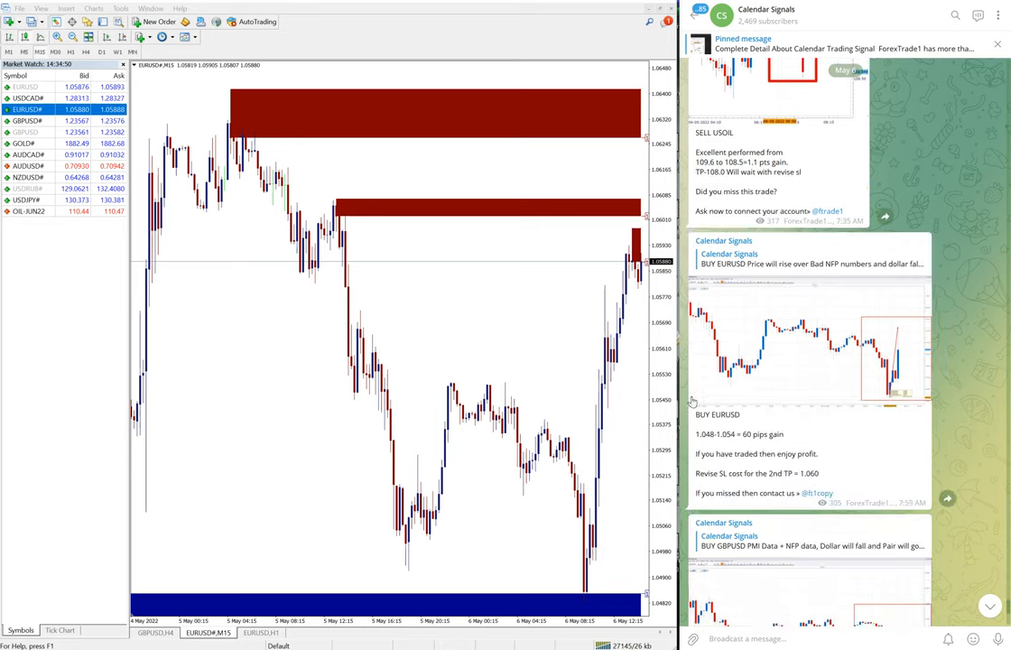
scroll(down, 3)
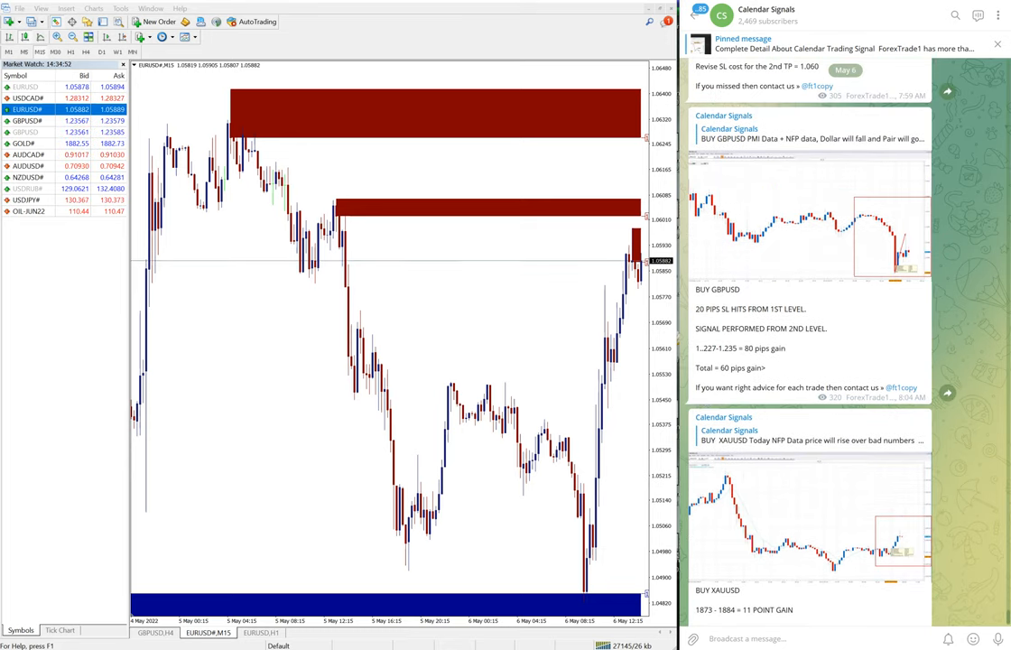
scroll(down, 3)
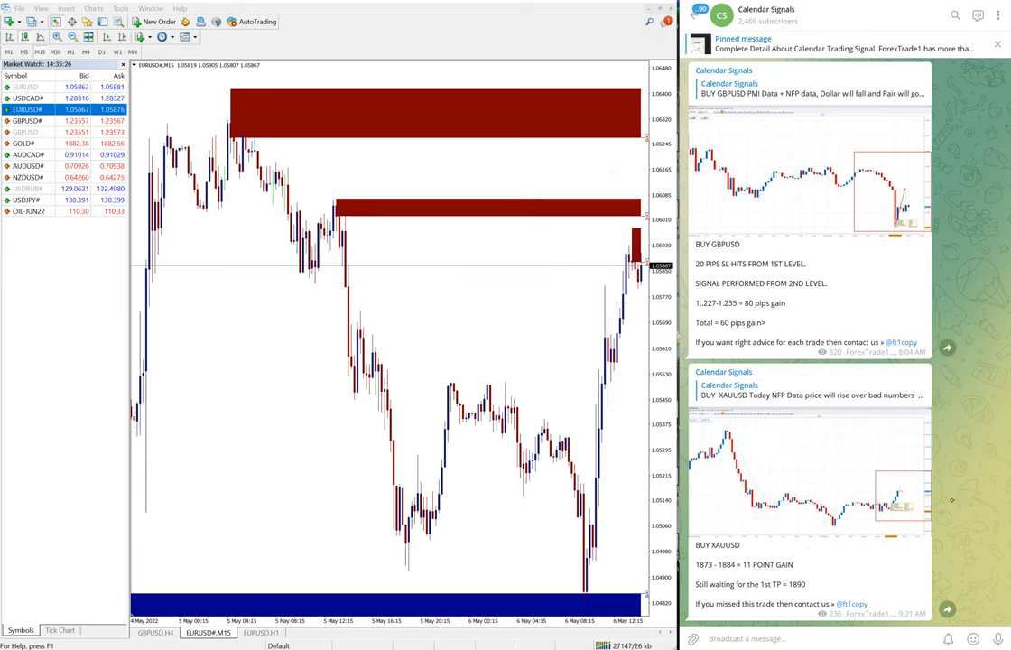
mouse_move(845, 72)
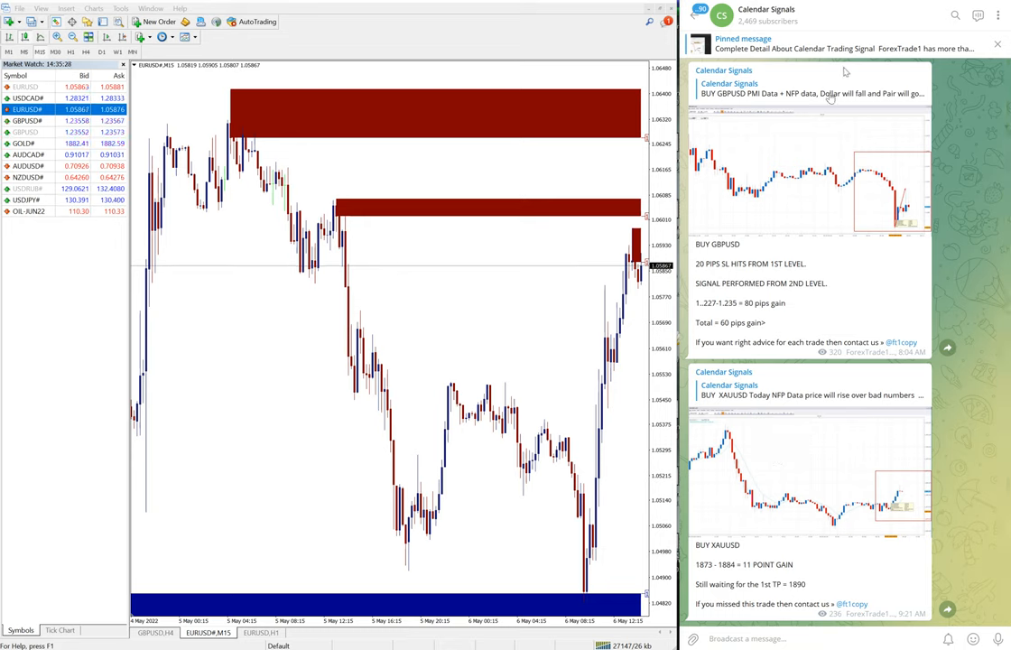